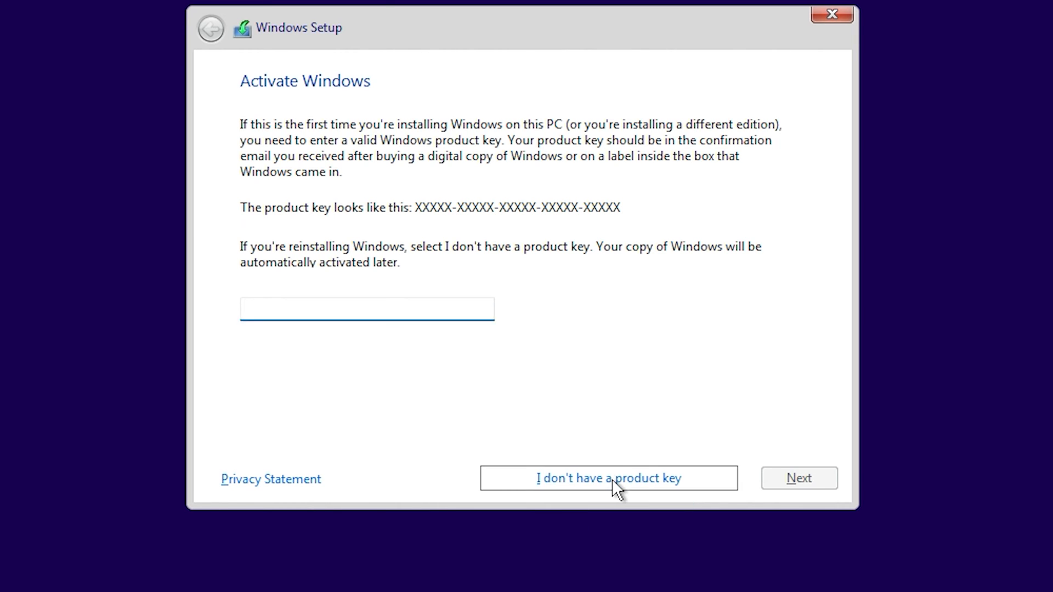
Skip the product key and continue installing the Windows 11 Home edition
left_click(610, 478)
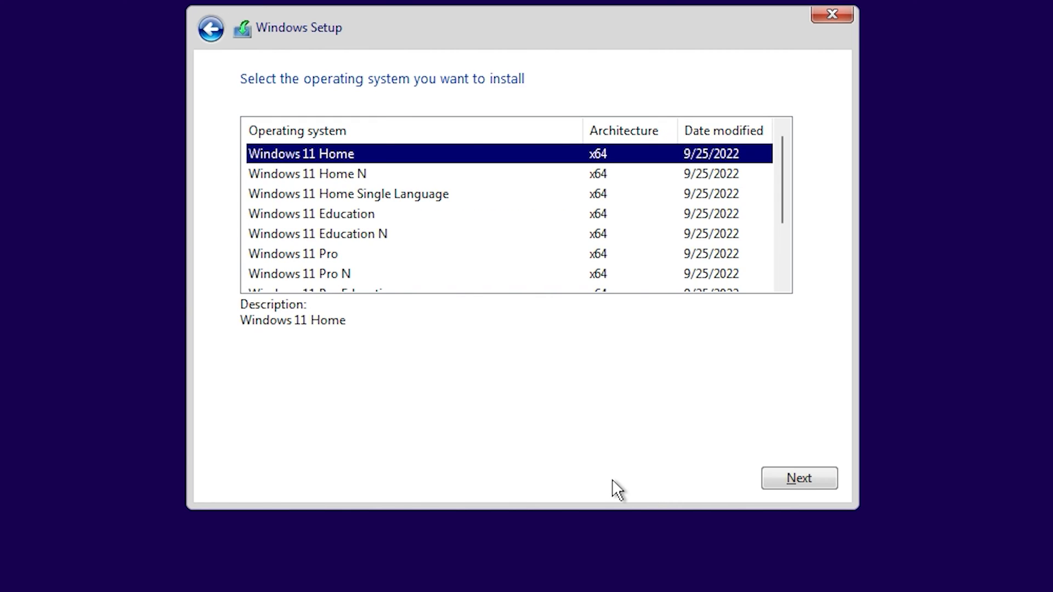
left_click(799, 478)
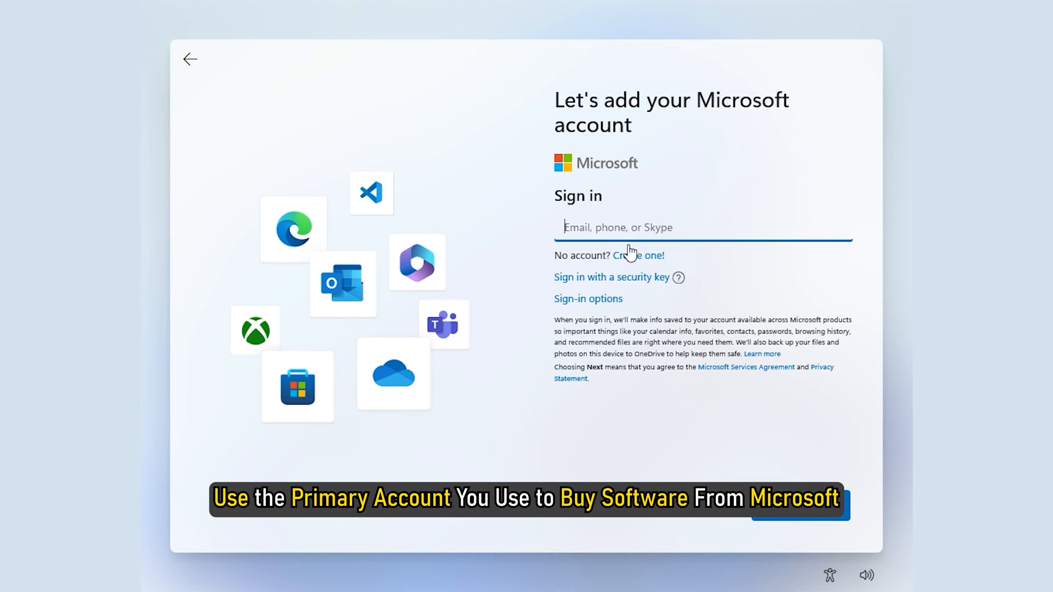
Select the Email, phone, or Skype field to begin Microsoft account sign-in
left_click(703, 227)
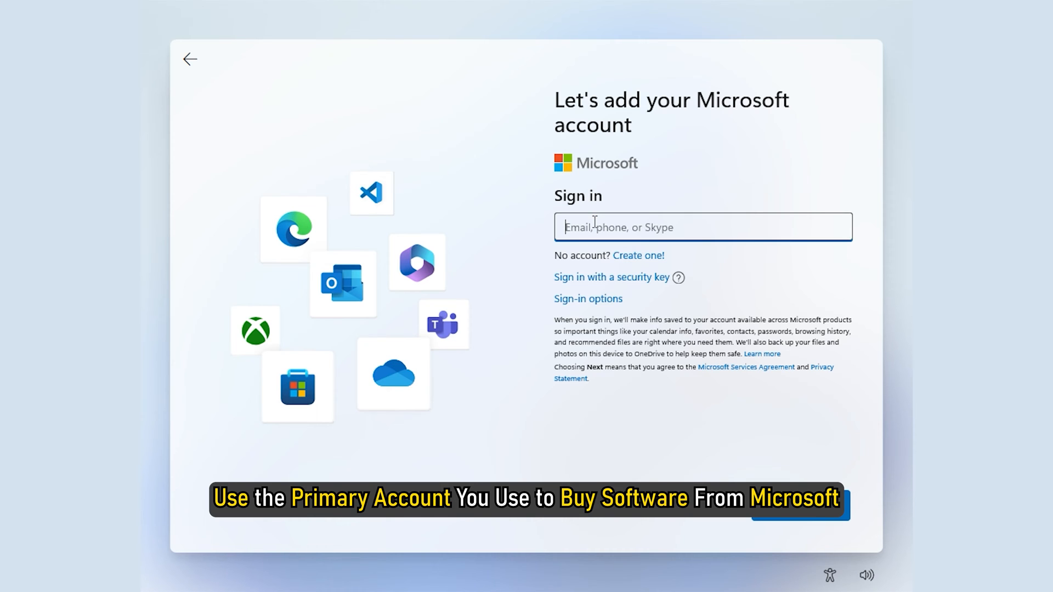
left_click(703, 226)
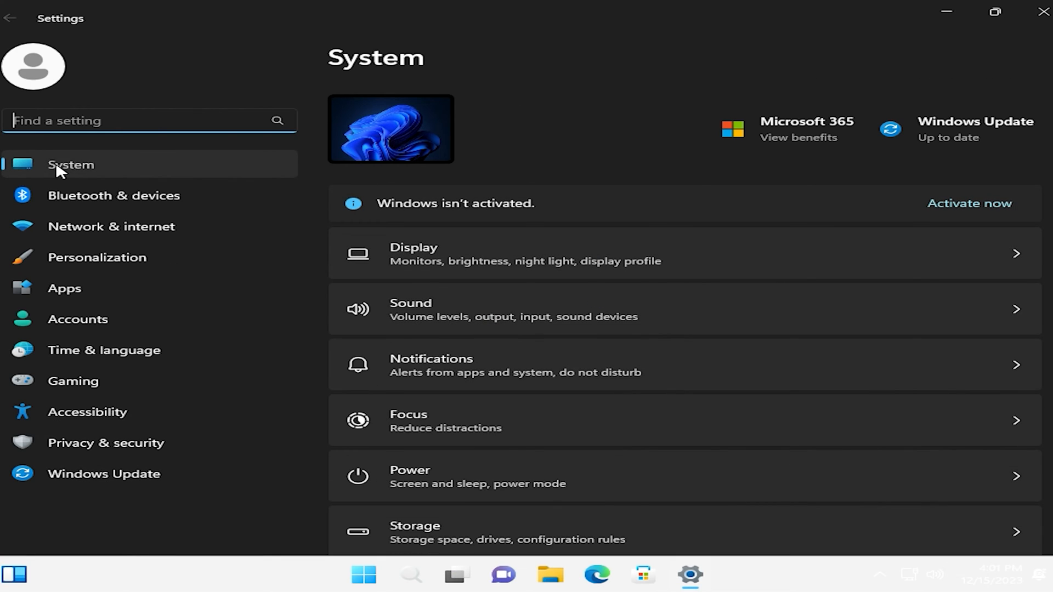
left_click(969, 204)
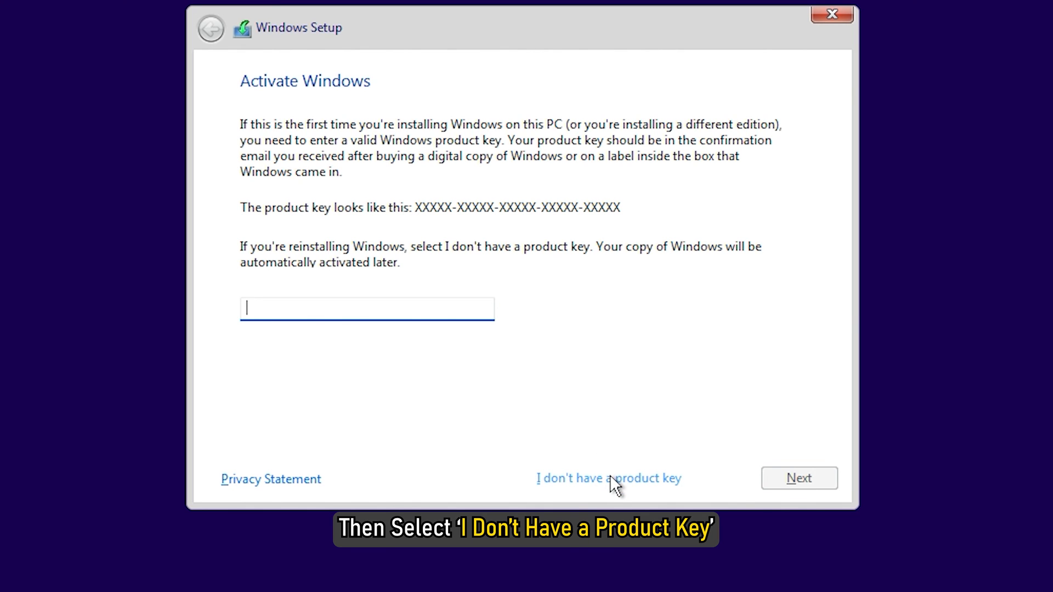
Choose 'I don't have a product key' and proceed with Windows 11 Home
left_click(610, 478)
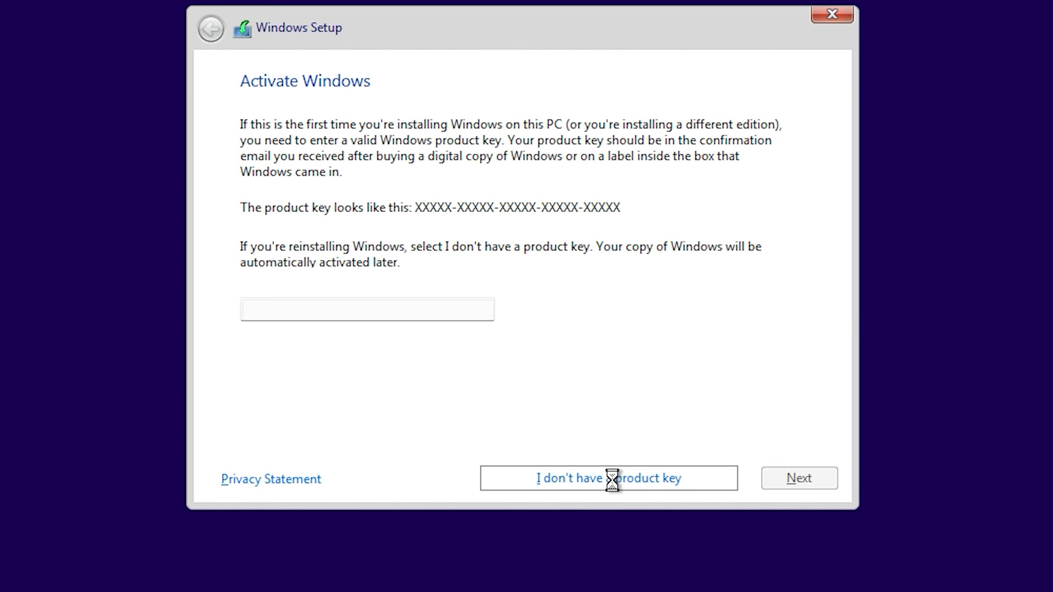
left_click(608, 478)
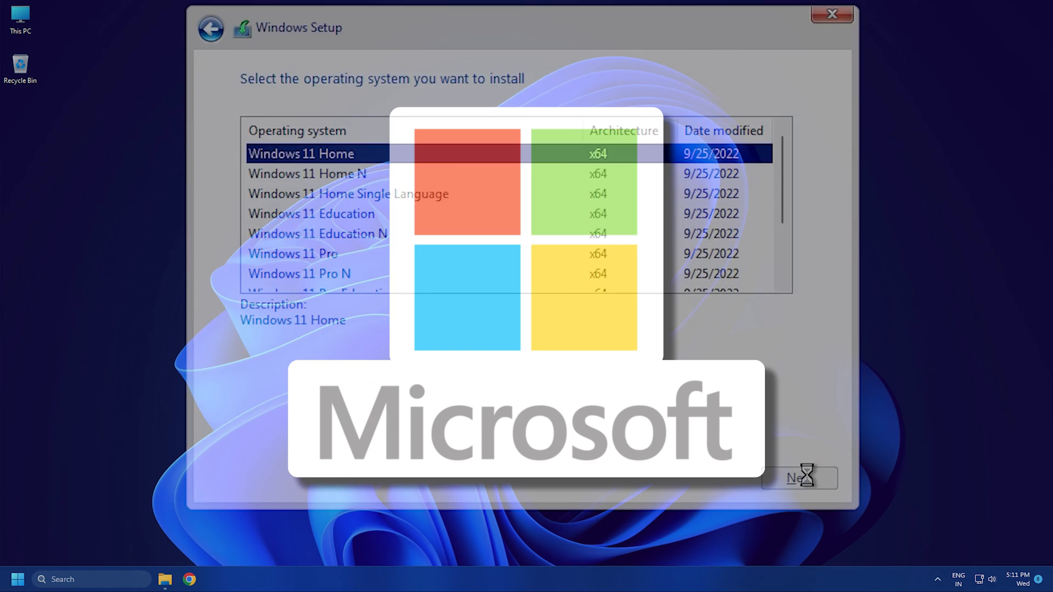
left_click(826, 15)
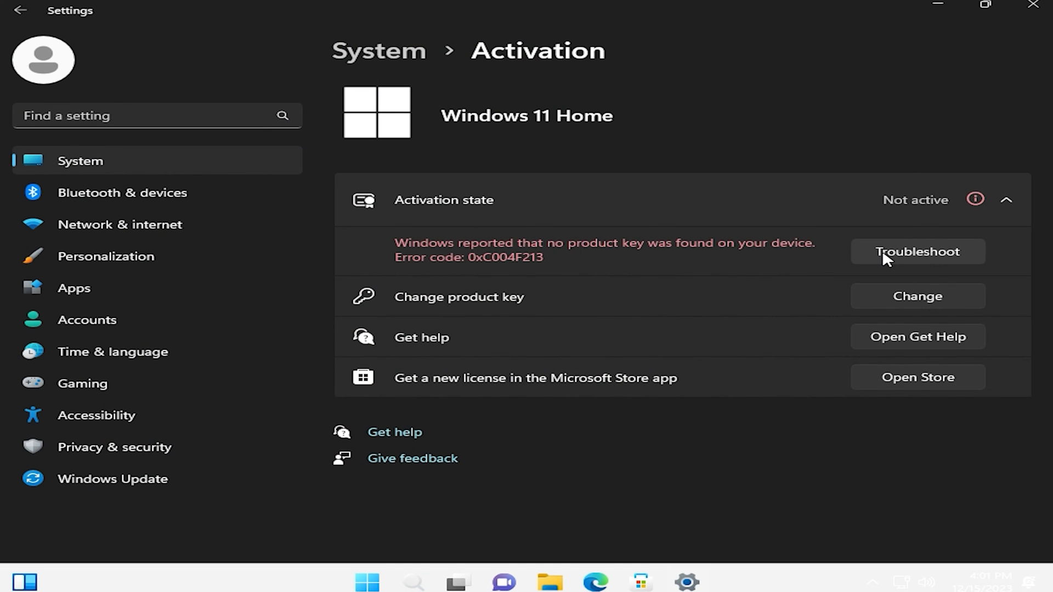
Start the Windows Activation troubleshooter from System > Activation
left_click(917, 252)
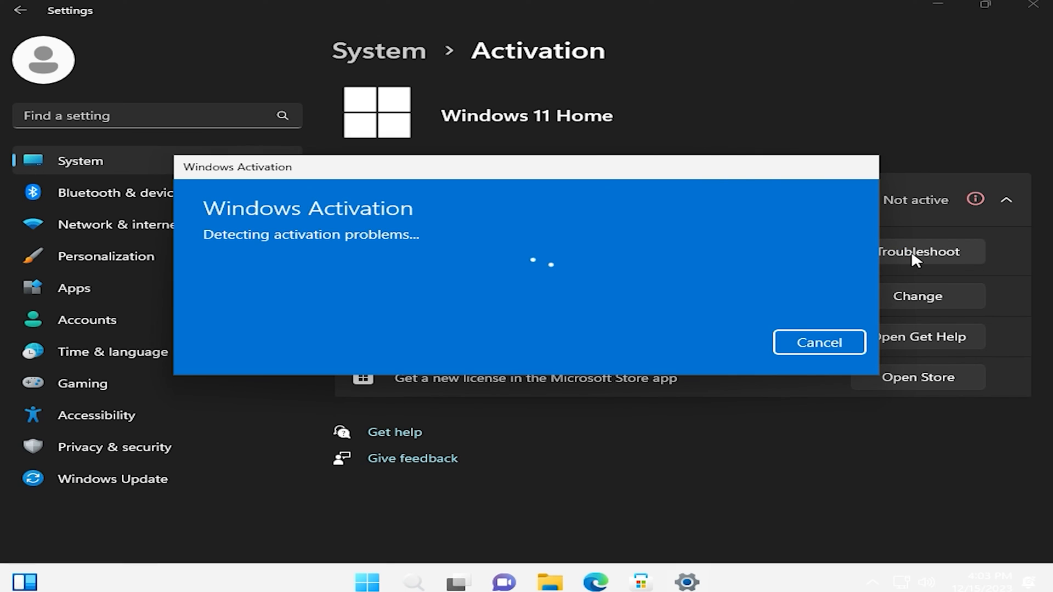